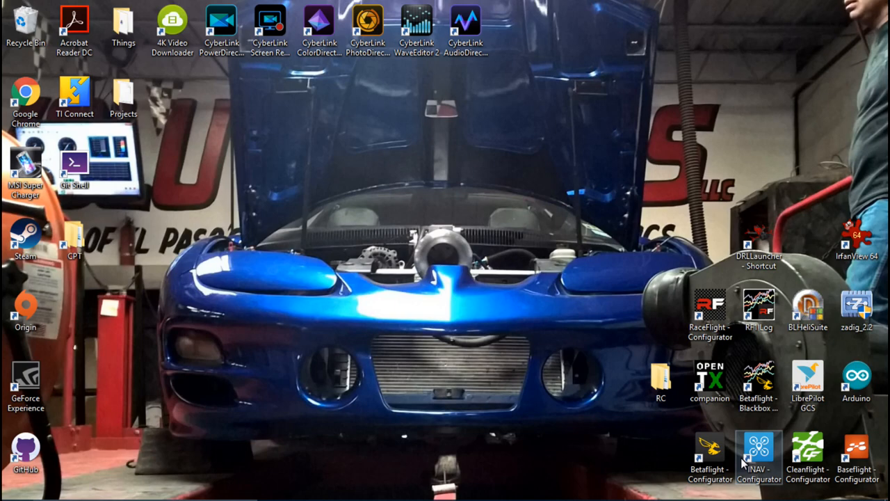
- Launch Betaflight Configurator and select the COM13 serial port
double_click(709, 452)
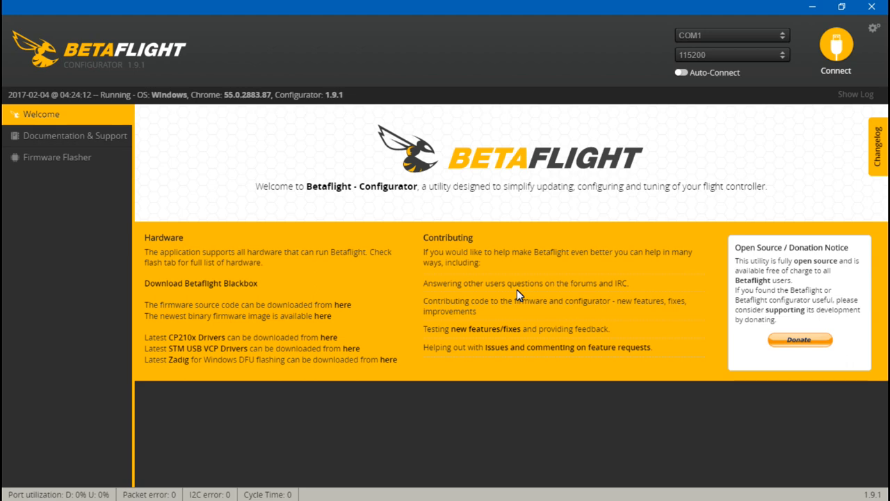
left_click(730, 35)
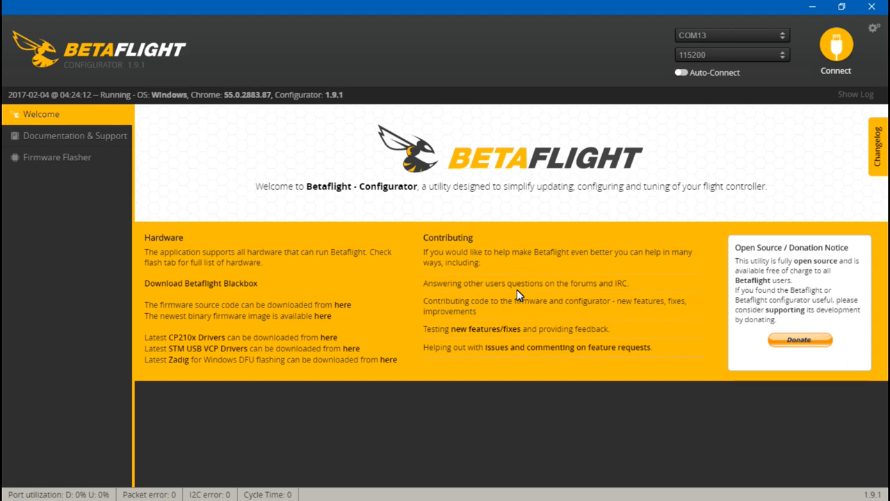
mouse_move(836, 53)
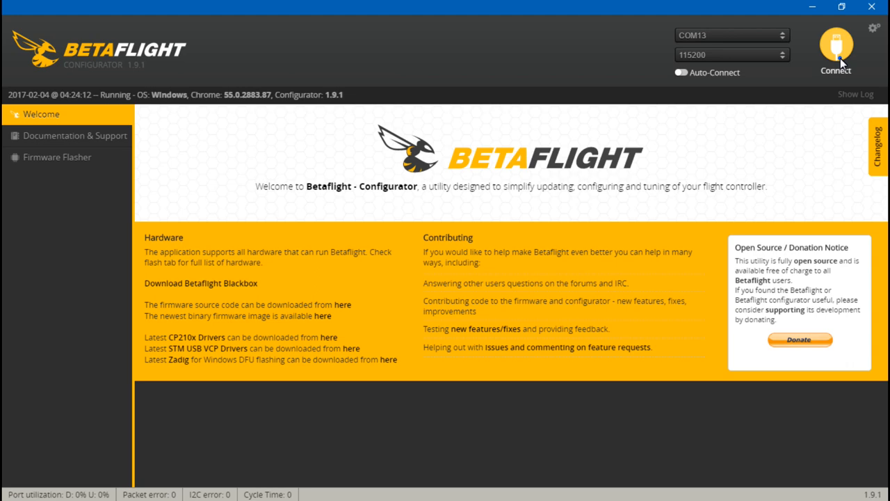
- Connect to the flight controller and run 'beeper list' in the CLI
left_click(835, 52)
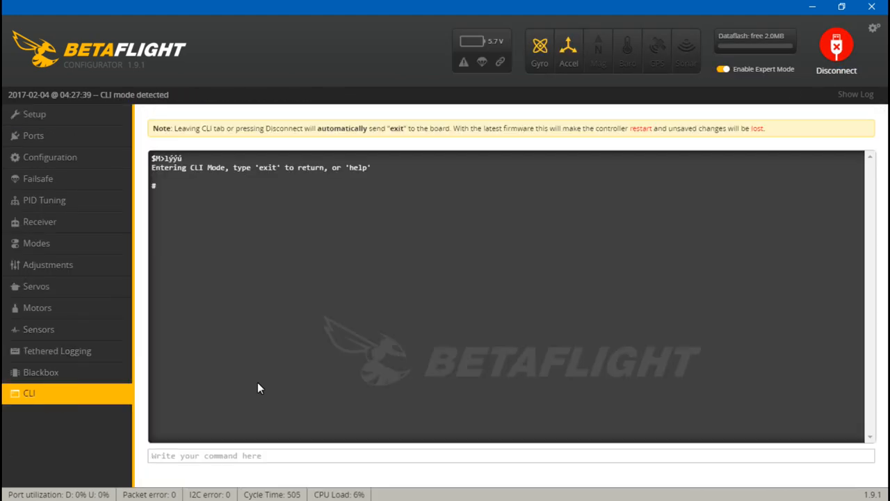
type("beeper")
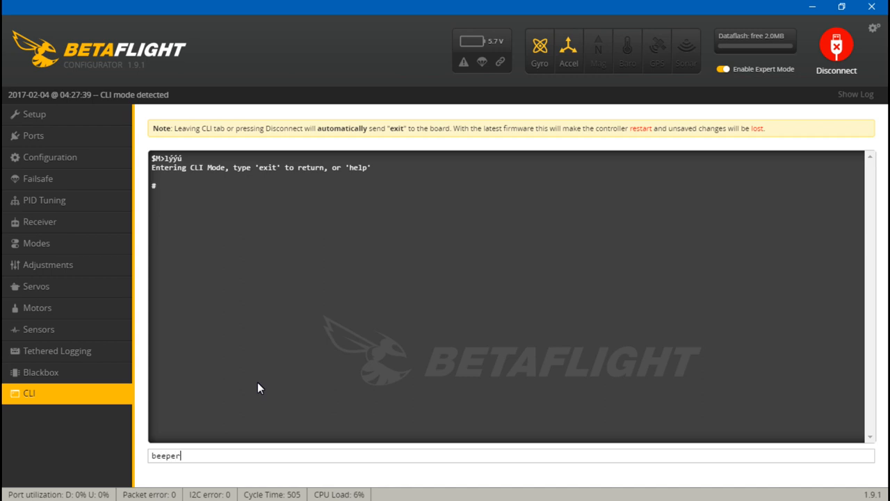
key("Return")
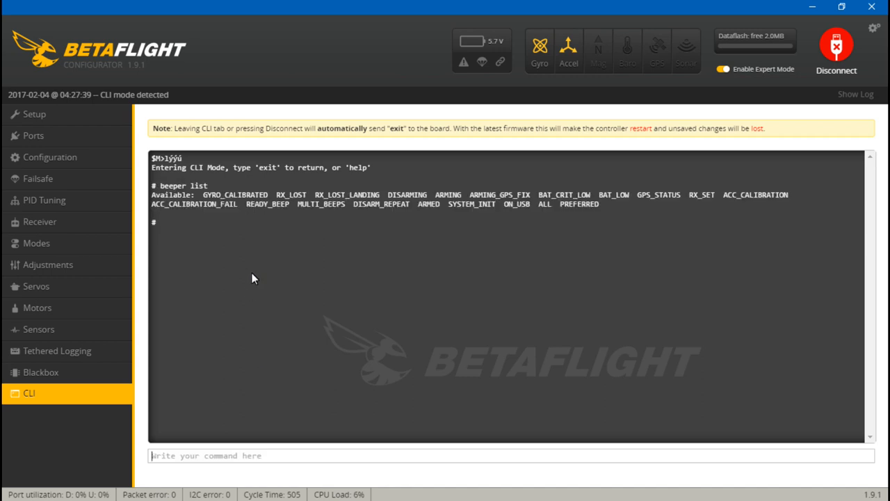
mouse_move(354, 209)
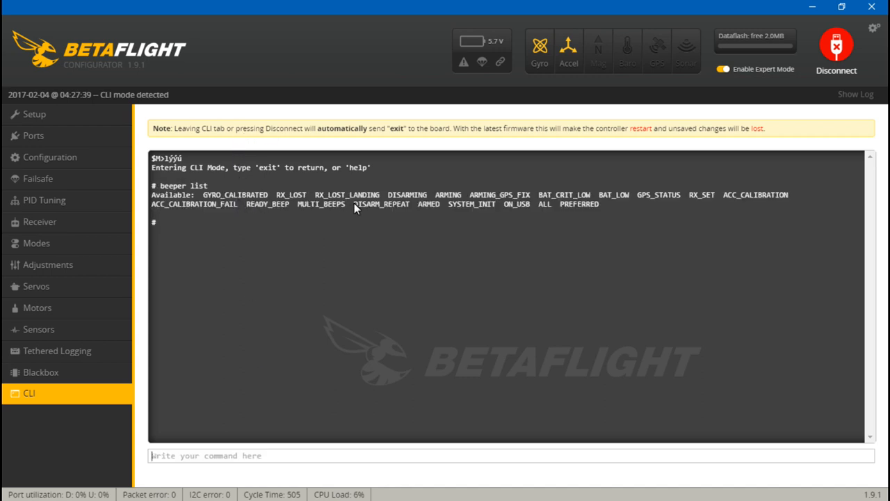
mouse_move(371, 244)
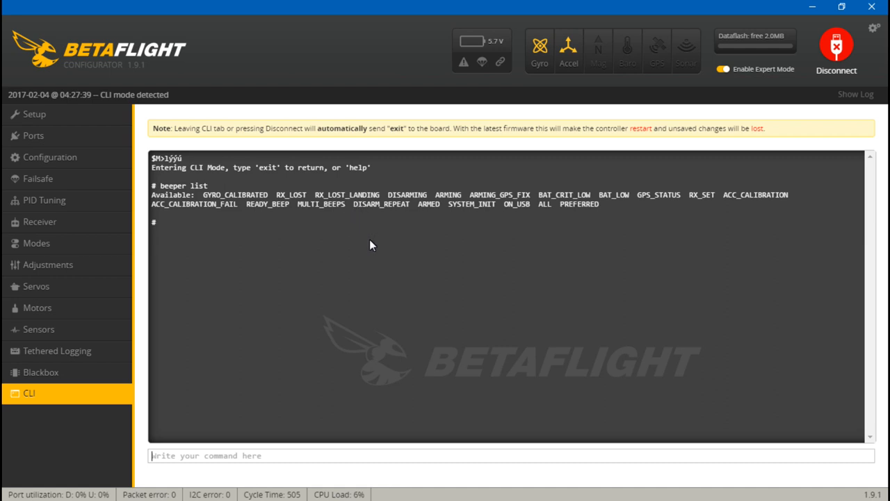
mouse_move(412, 293)
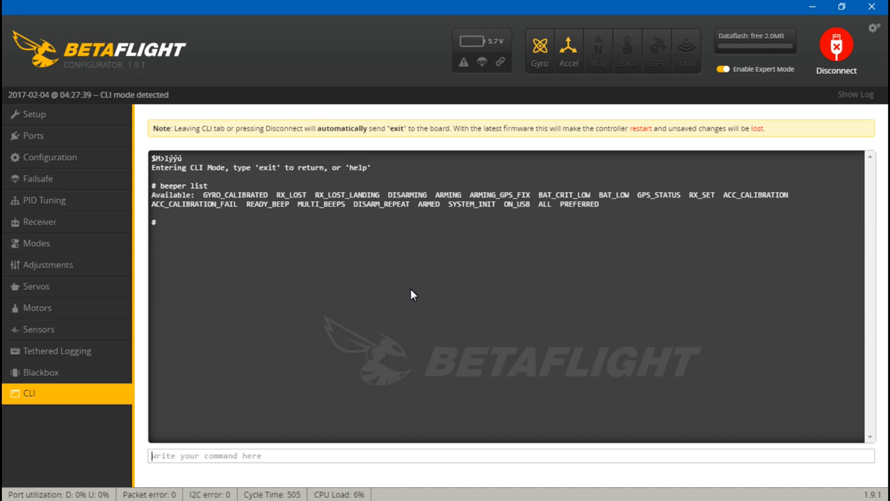
- Run 'beeper all', 'beeper -all', then 'beeper all' again in the CLI
type("beeper a")
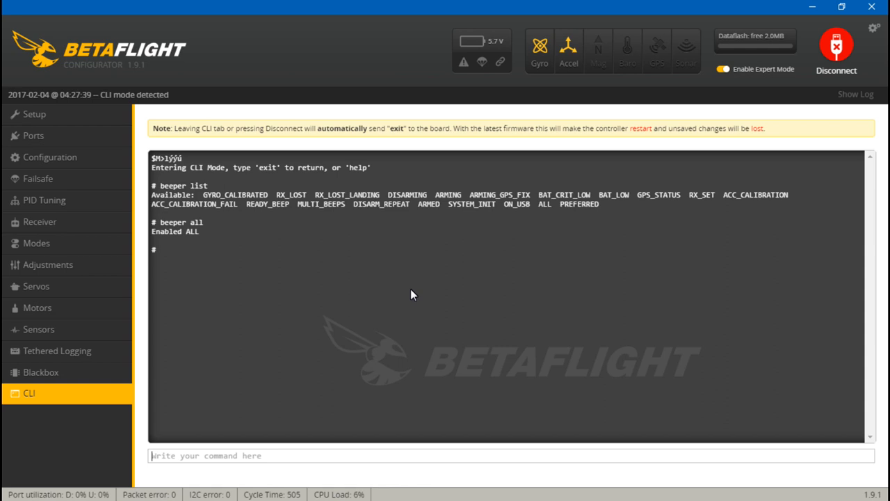
type("beeper")
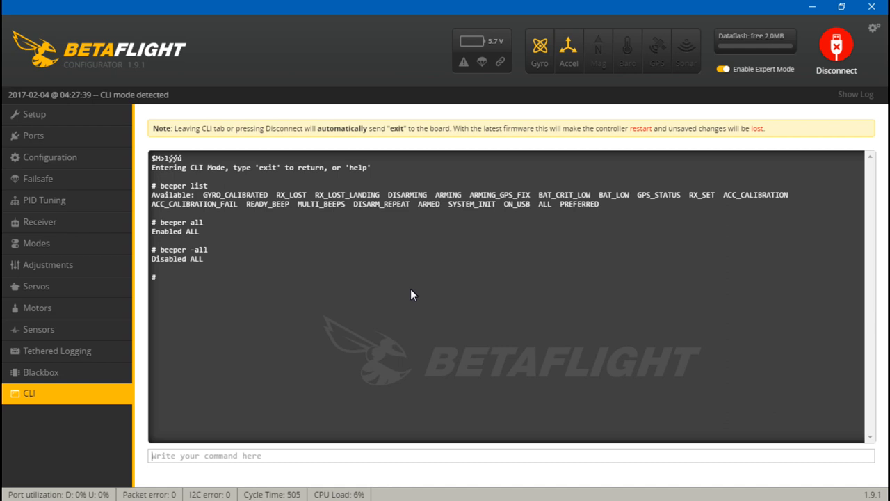
type("b")
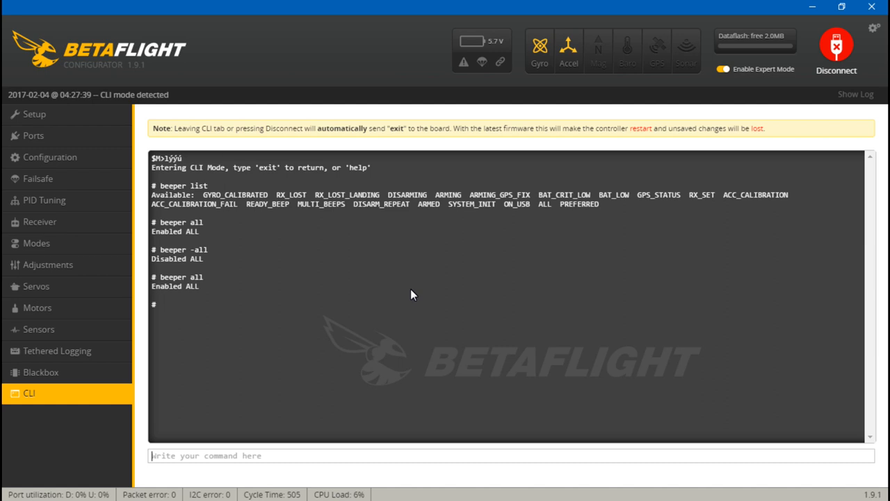
mouse_move(293, 206)
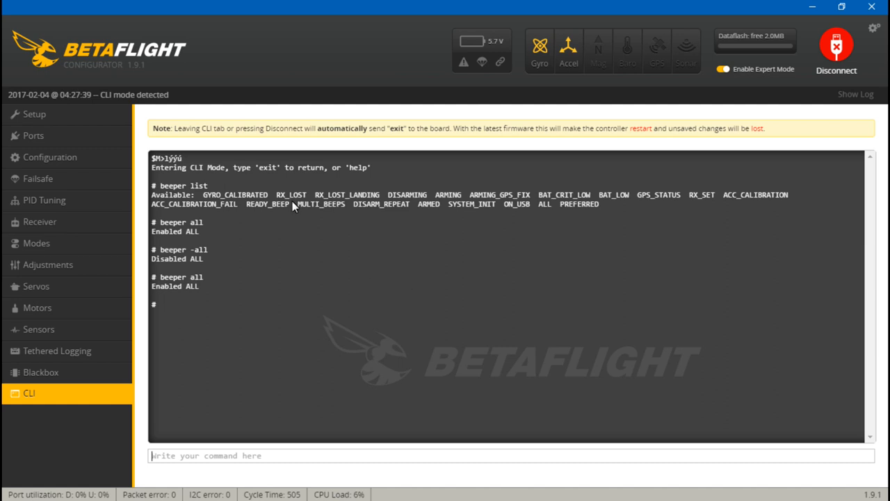
mouse_move(177, 299)
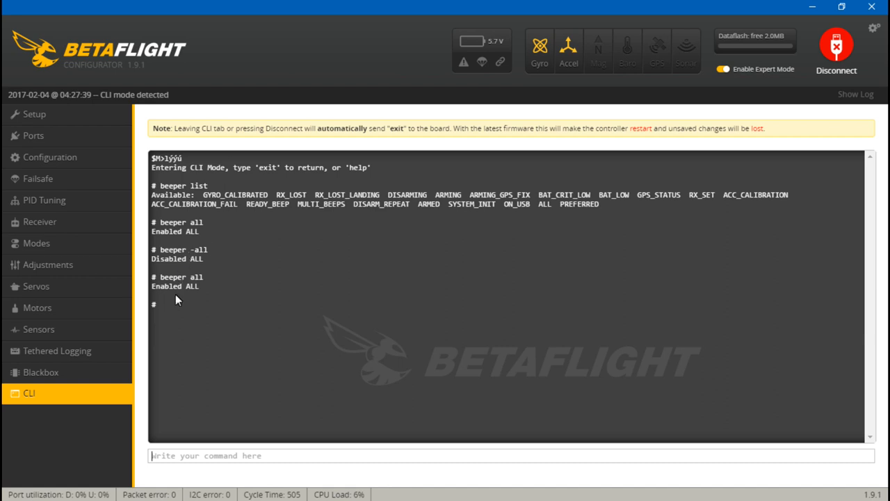
mouse_move(282, 253)
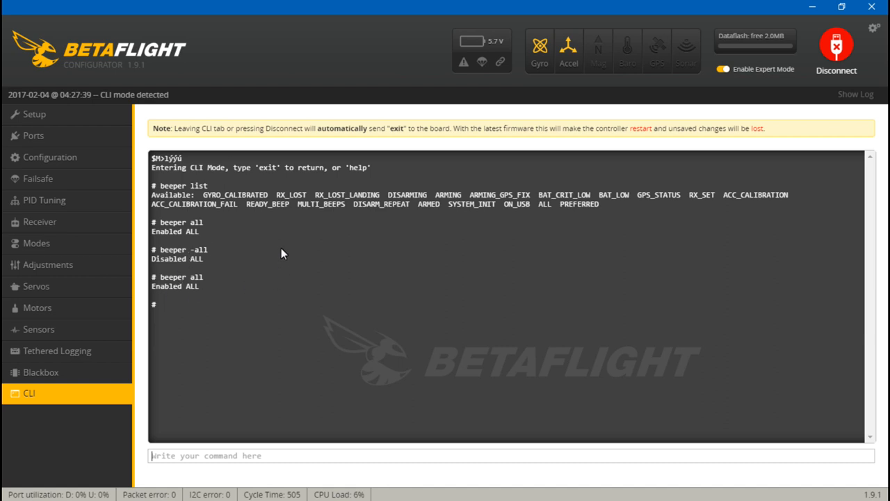
mouse_move(516, 244)
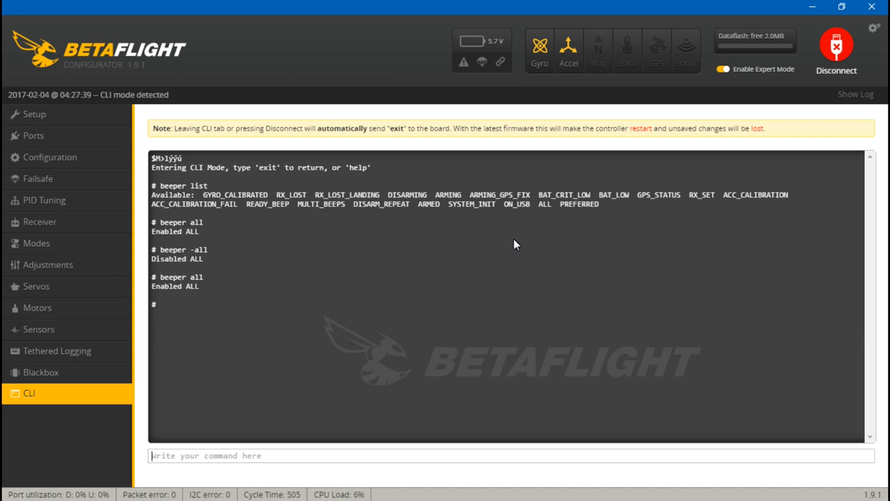
mouse_move(308, 313)
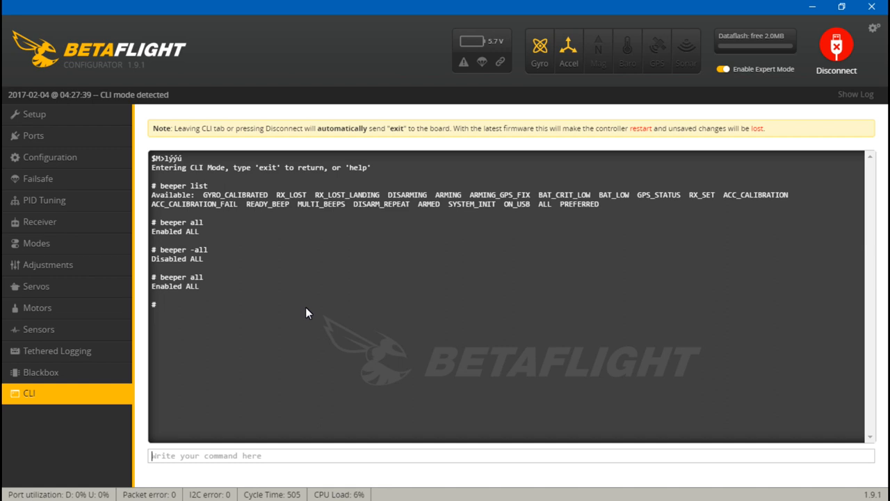
- Run 'beeper -bat_crit_low' to disable the critical-low-battery beeper
type("b")
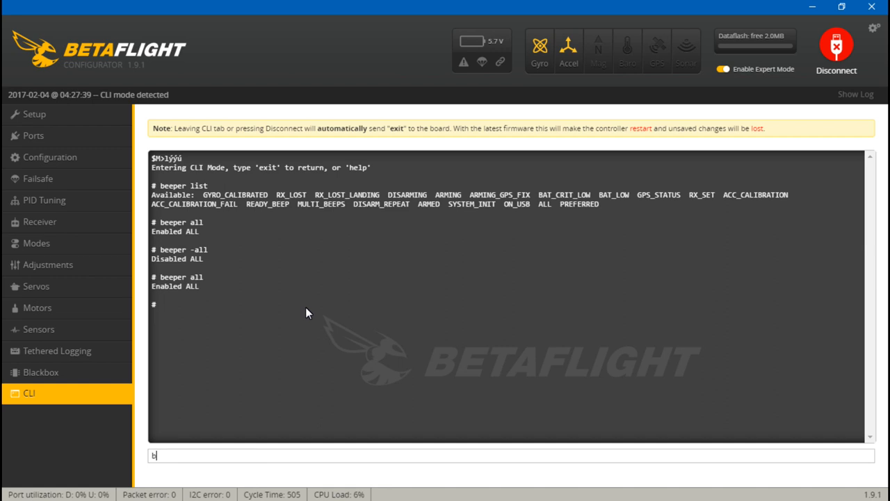
type("eeper")
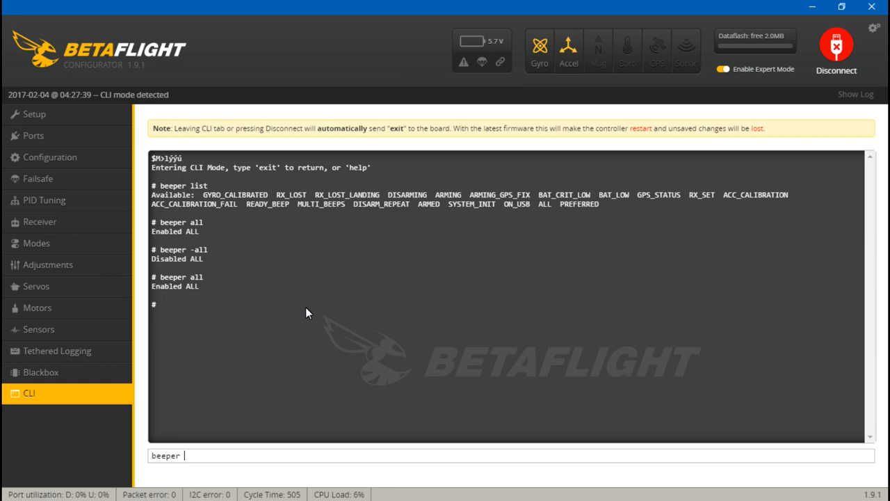
type("-bat")
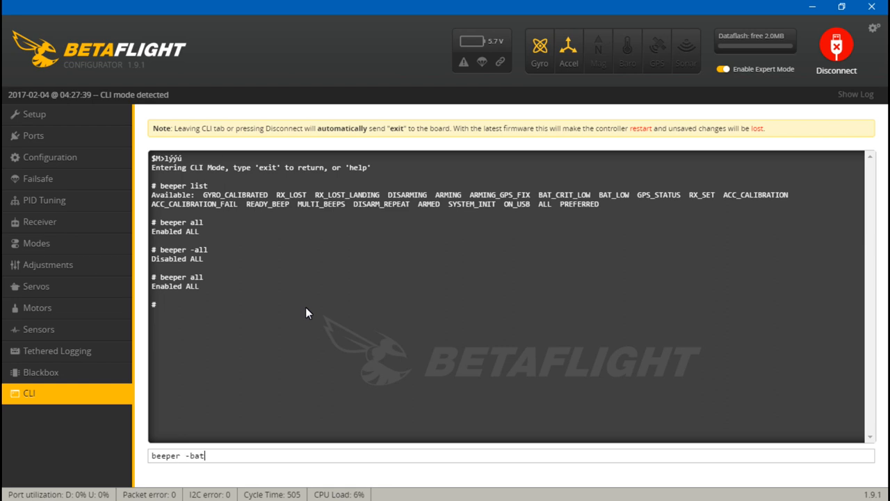
type("_crit")
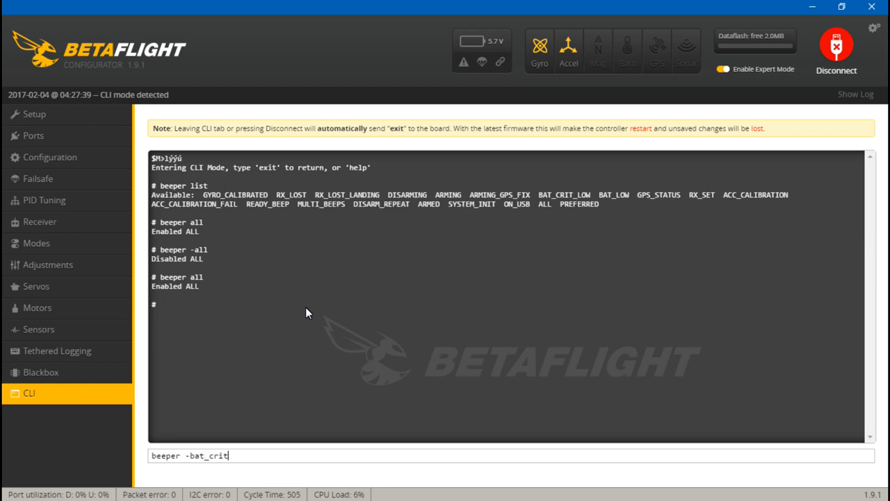
key("Return")
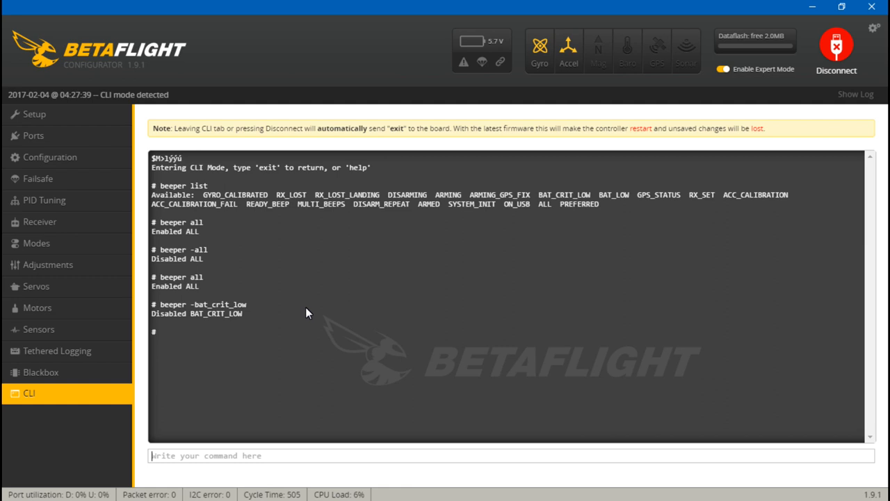
mouse_move(502, 353)
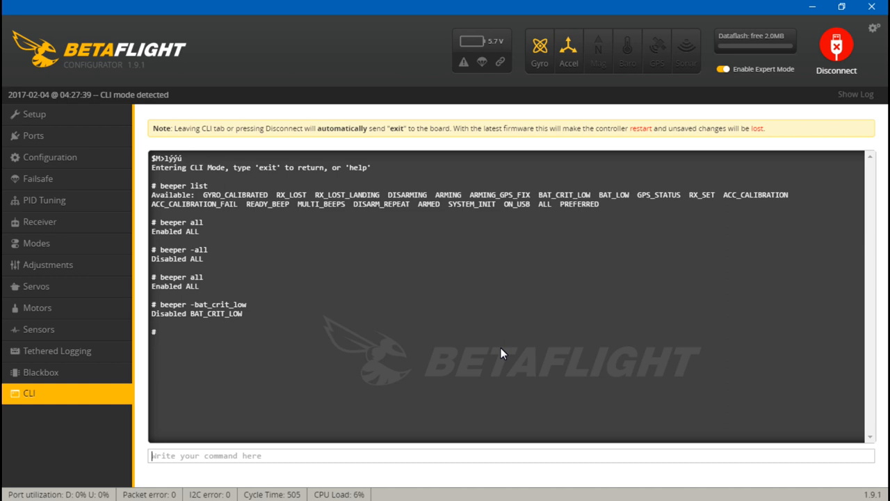
mouse_move(432, 214)
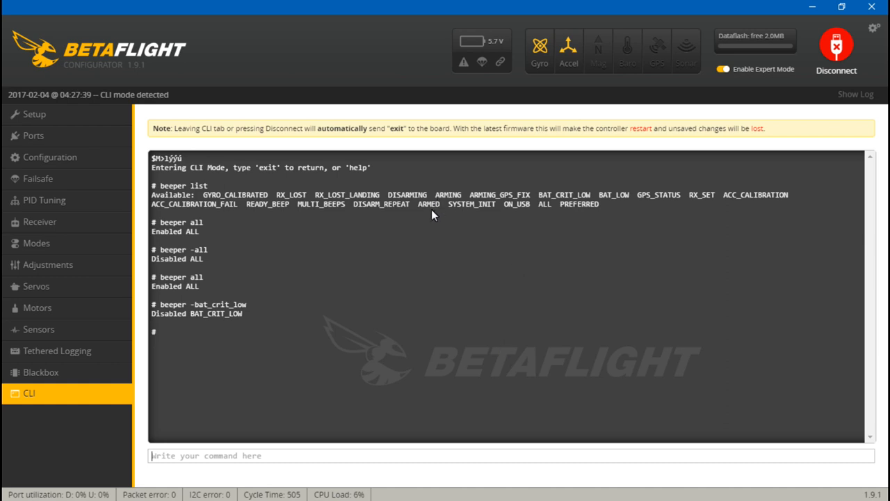
mouse_move(454, 206)
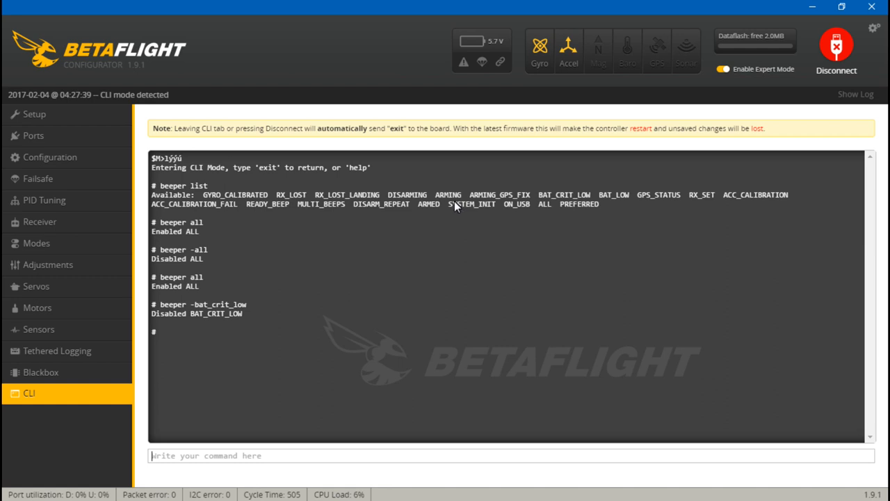
mouse_move(427, 217)
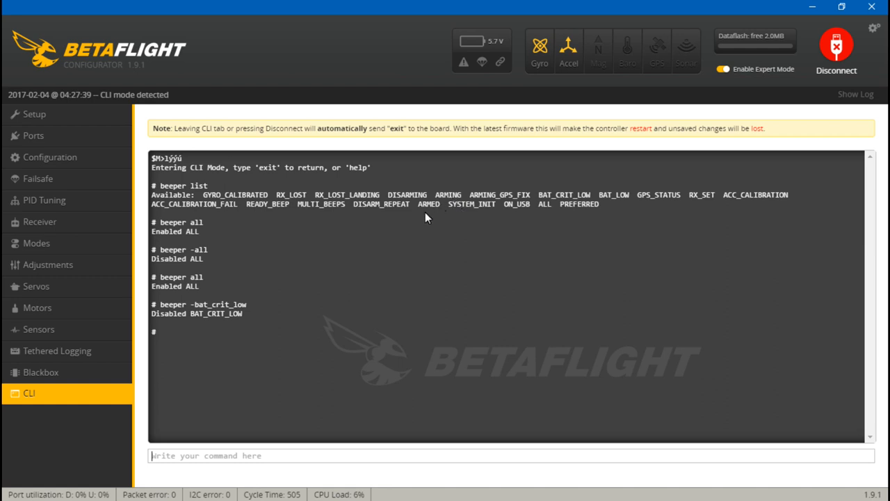
mouse_move(435, 310)
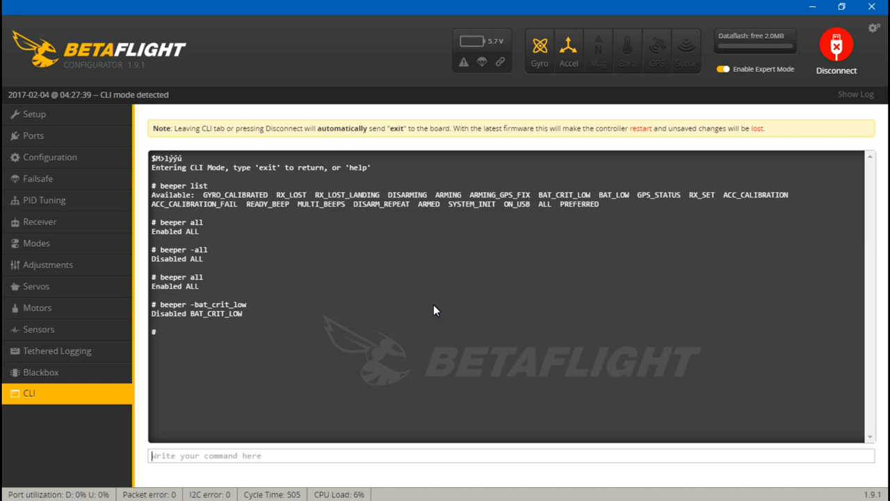
- Run 'beeper -armed' to disable the ARMED beeper
type("beeper")
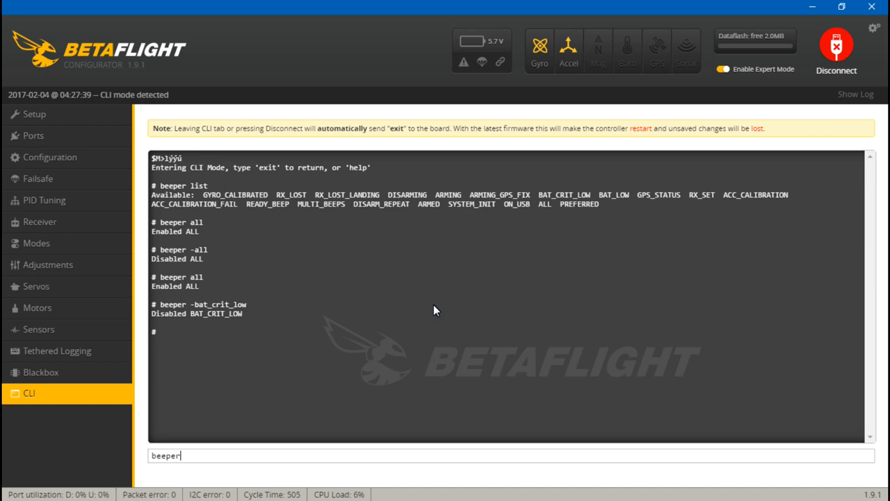
type("-arme")
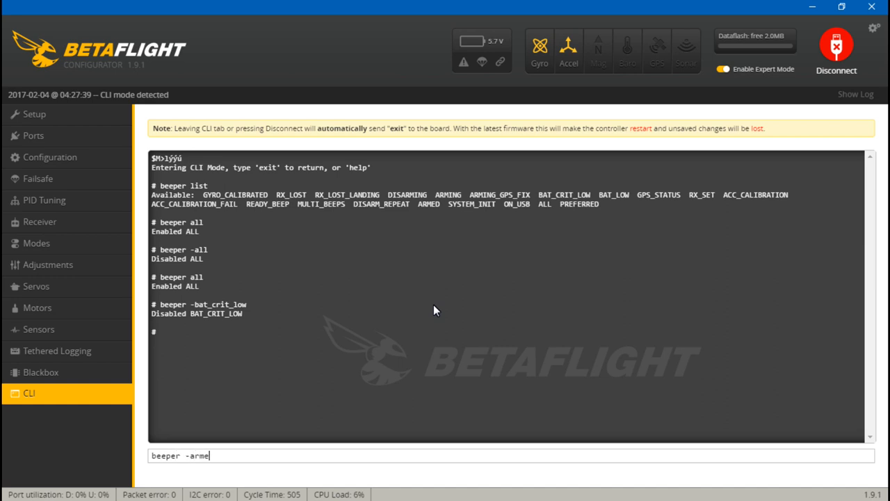
key("Return")
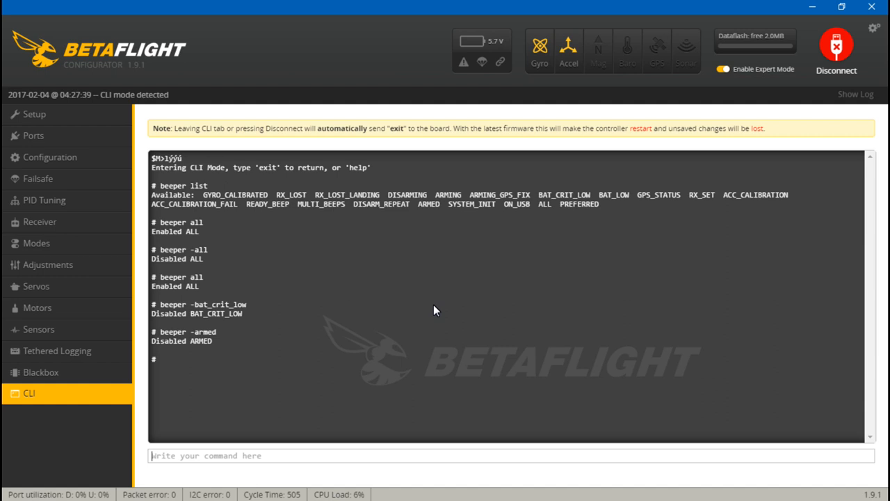
mouse_move(381, 341)
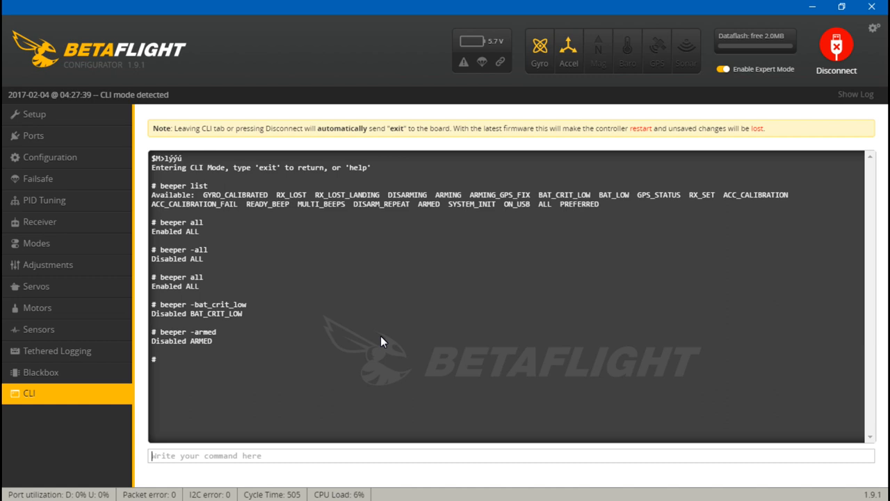
mouse_move(306, 272)
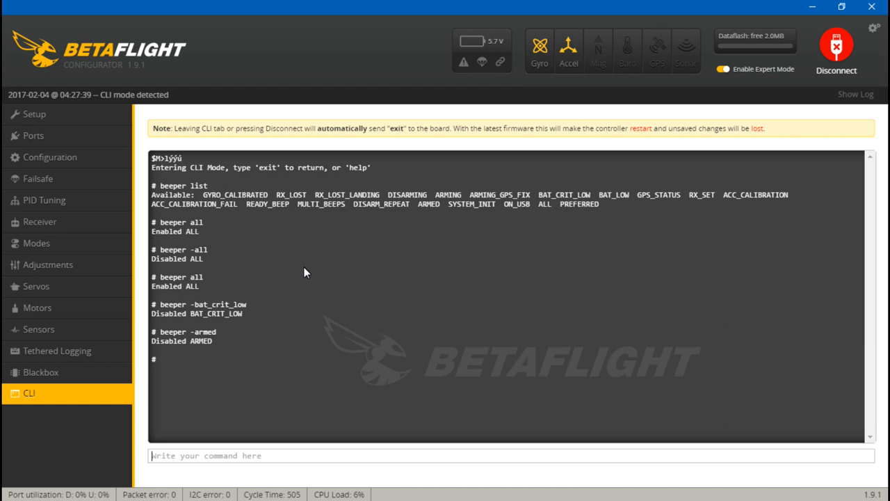
mouse_move(337, 351)
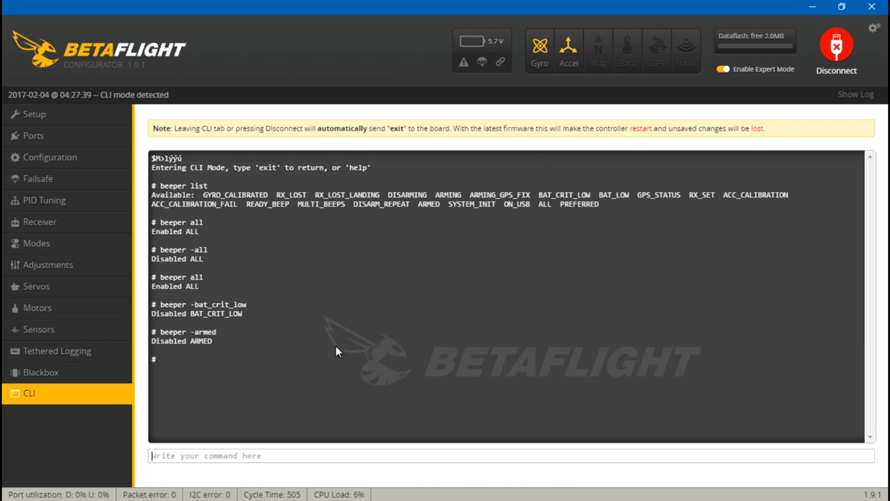
mouse_move(194, 271)
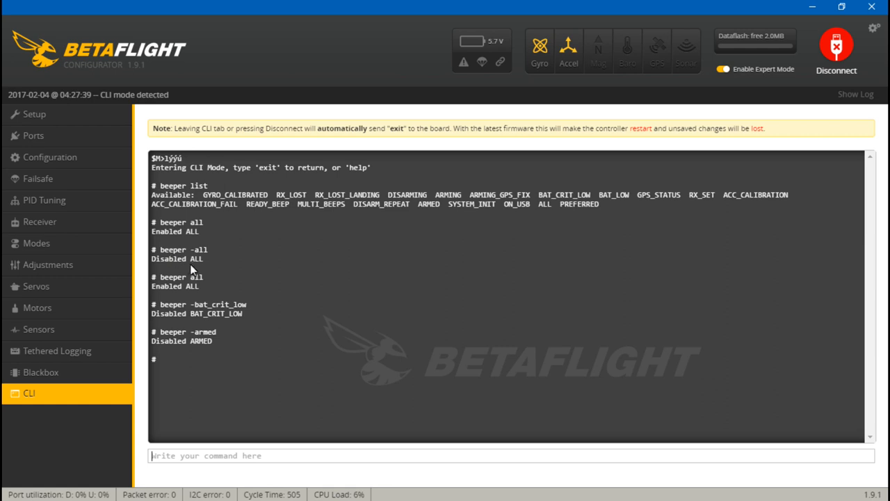
mouse_move(333, 328)
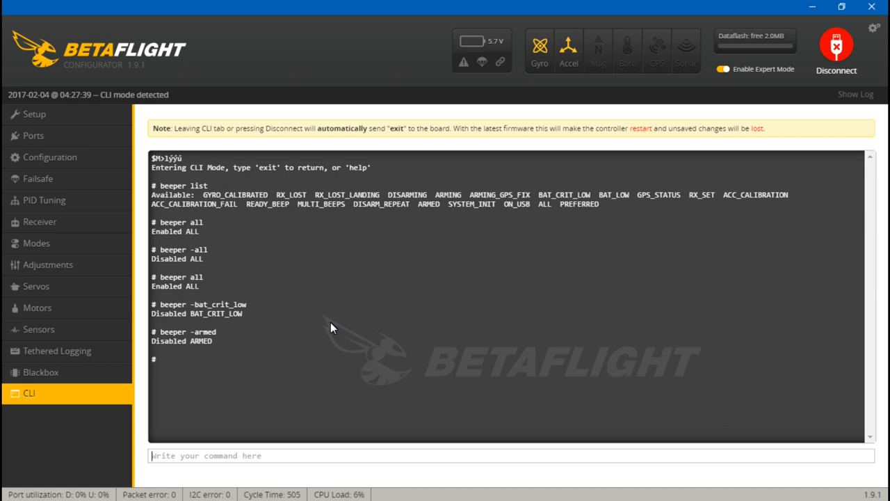
- Draft 'beeper ready_beep' in the CLI input and delete its last letter, unsubmitted
type("be")
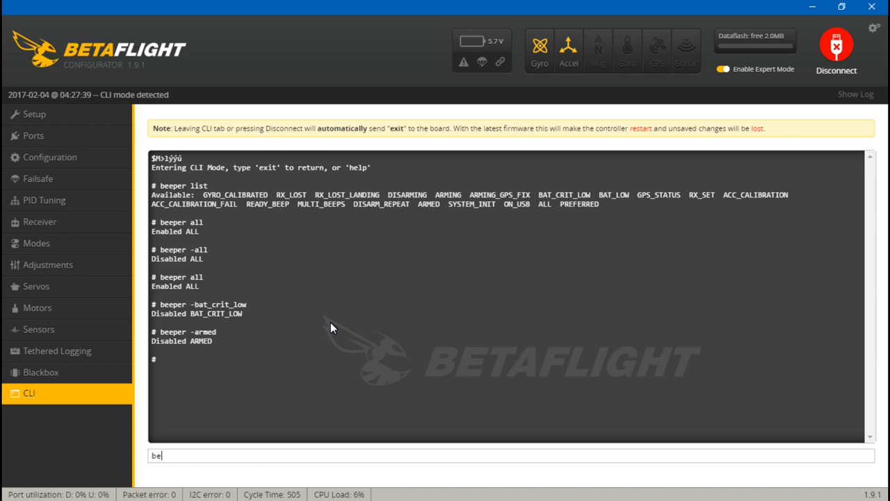
type("eper ready_beep")
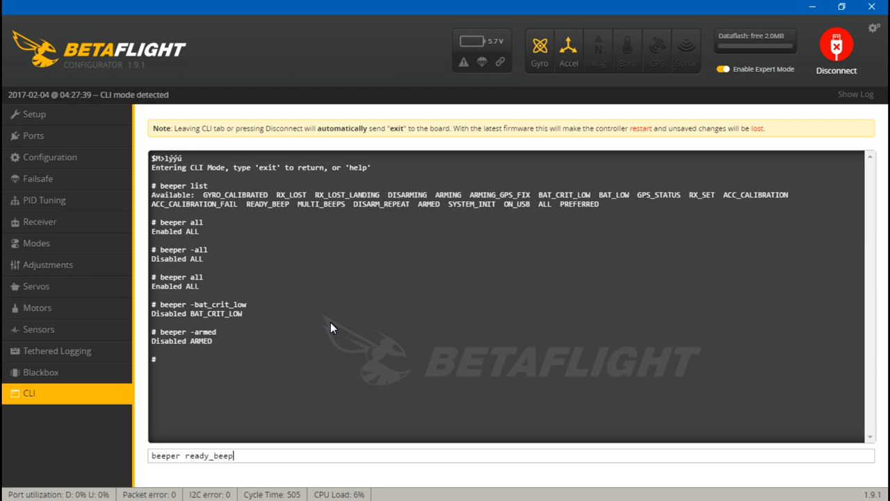
key("Backspace")
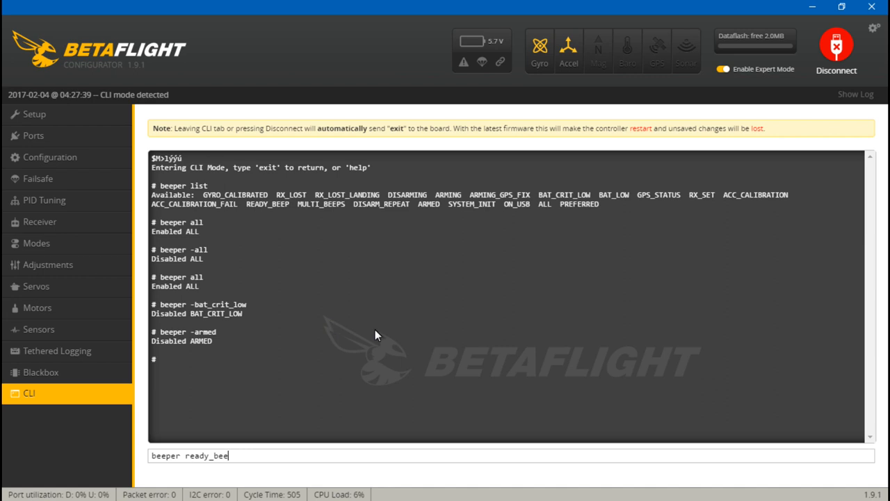